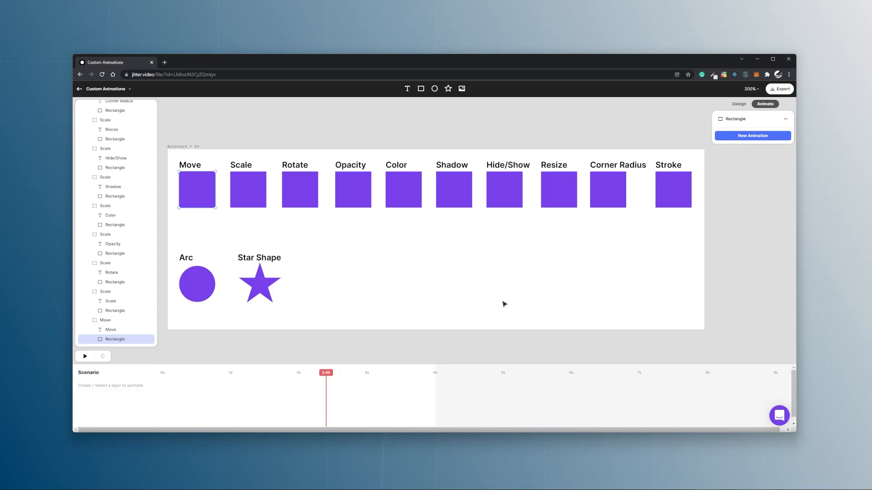
# Show the custom animation types (move, scale, rotate, etc.) for the Move square
pyautogui.click(752, 135)
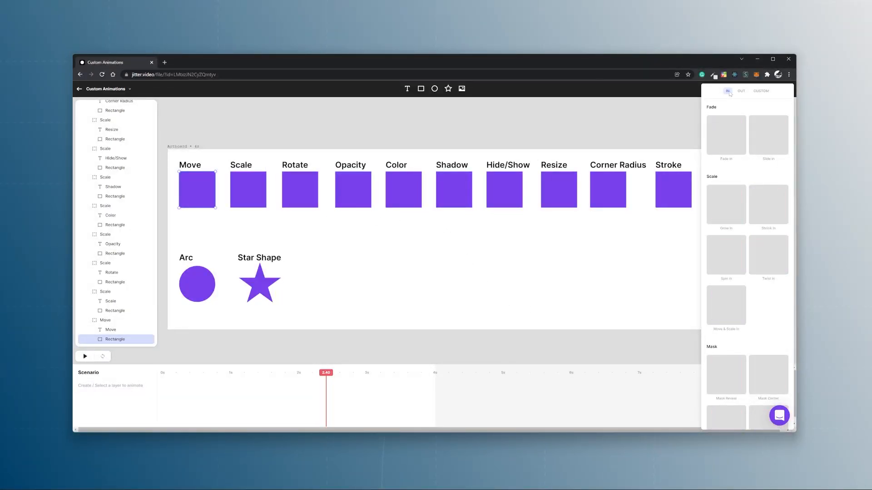
pyautogui.click(741, 90)
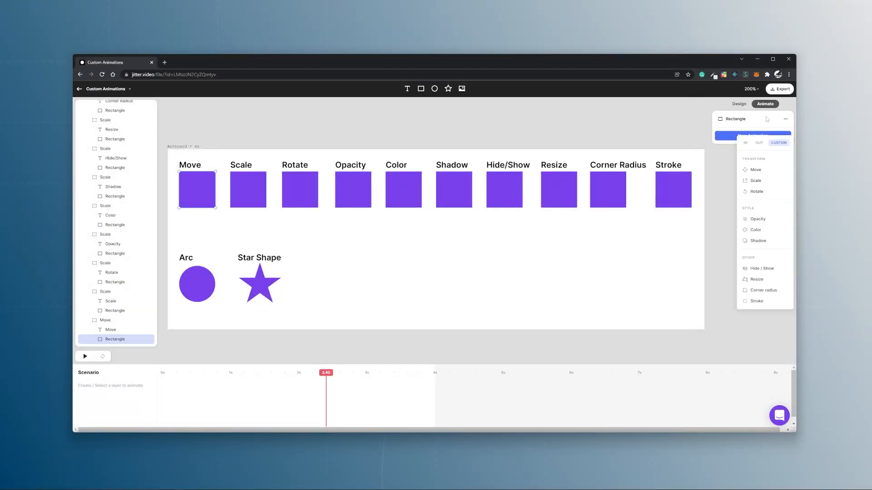
pyautogui.moveTo(756, 191)
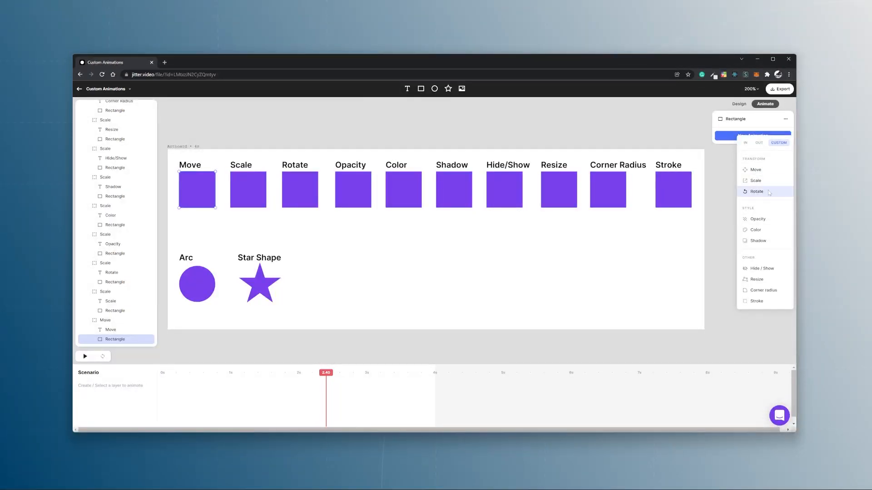
pyautogui.moveTo(673, 189)
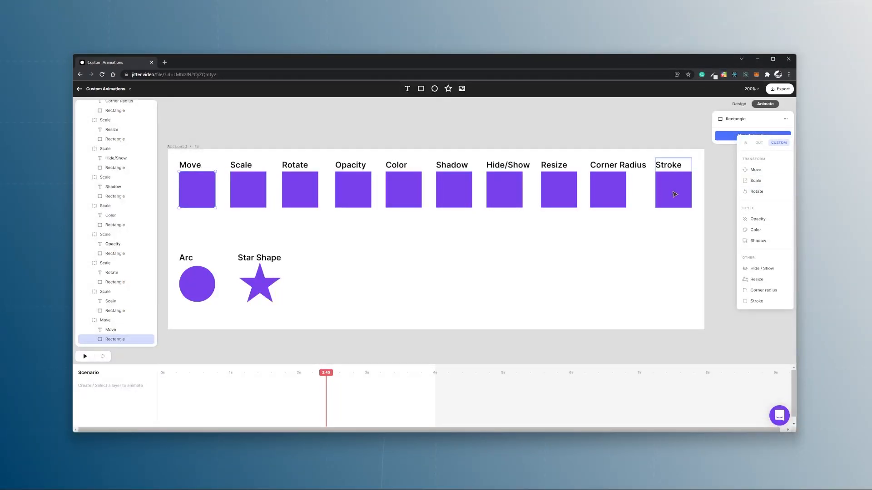
pyautogui.moveTo(210, 200)
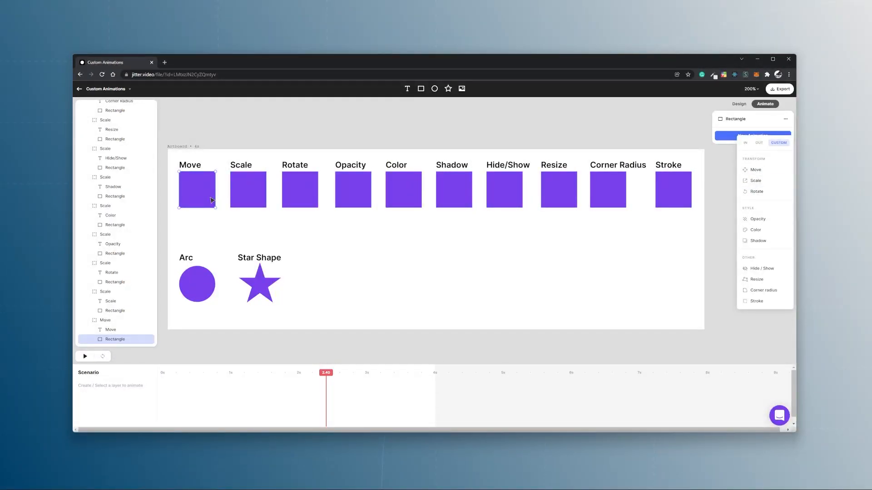
pyautogui.click(198, 284)
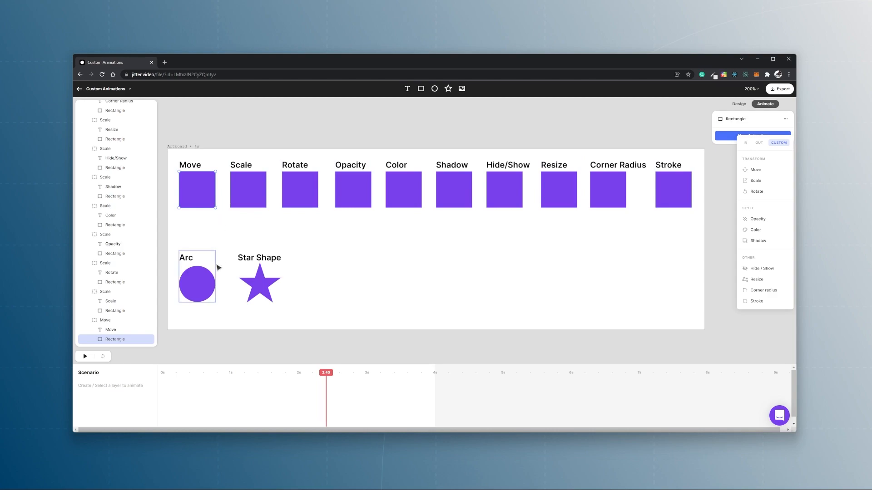
pyautogui.click(259, 281)
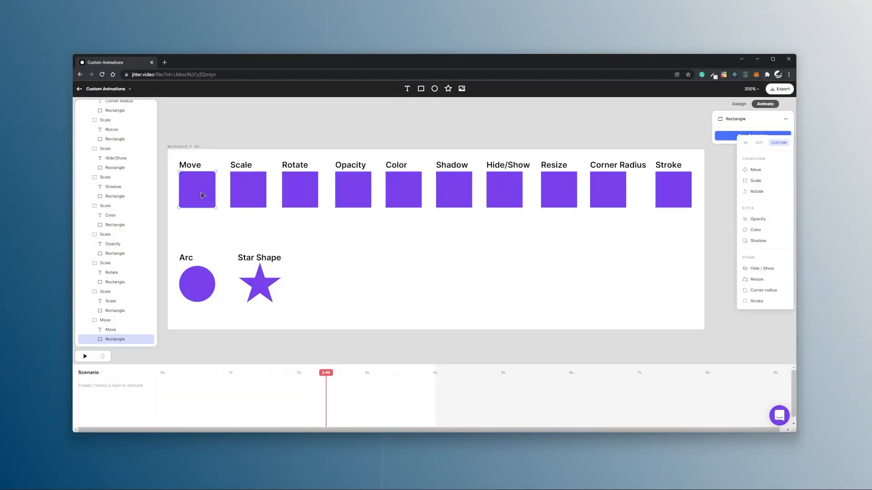
# Add a Move X 100 animation to the Move square and a 200% scale animation to the Scale square
pyautogui.click(756, 170)
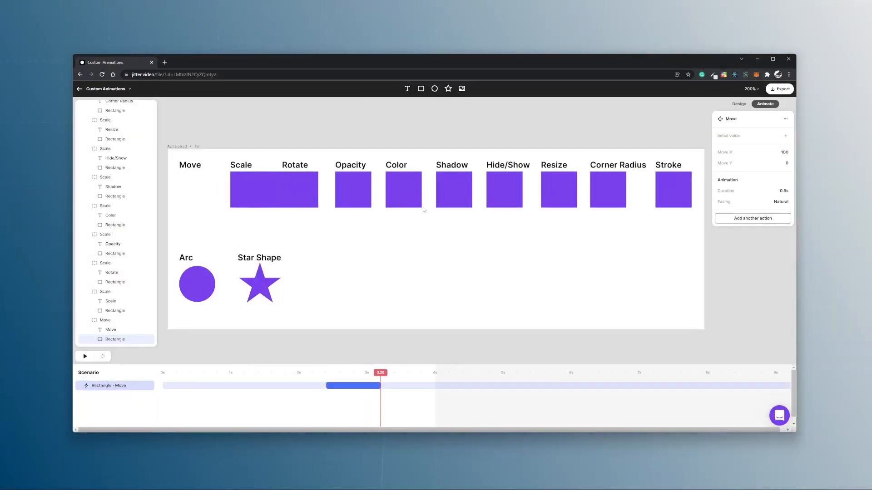
pyautogui.click(273, 189)
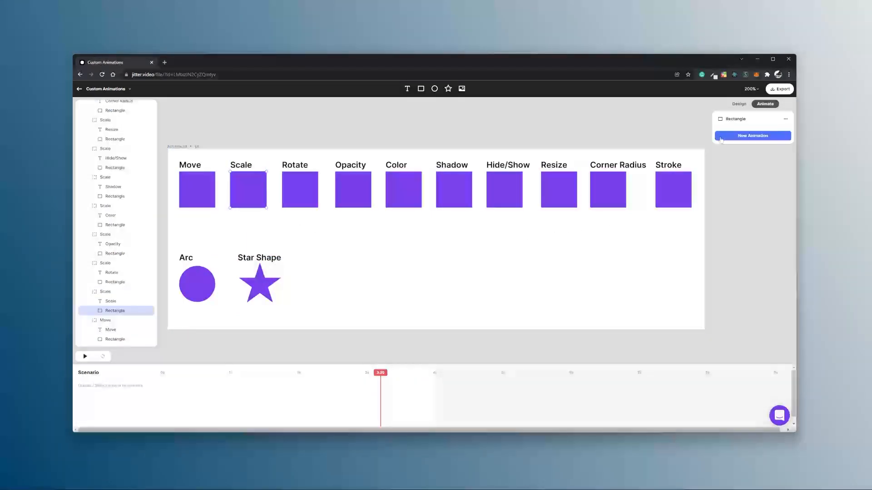
pyautogui.click(751, 135)
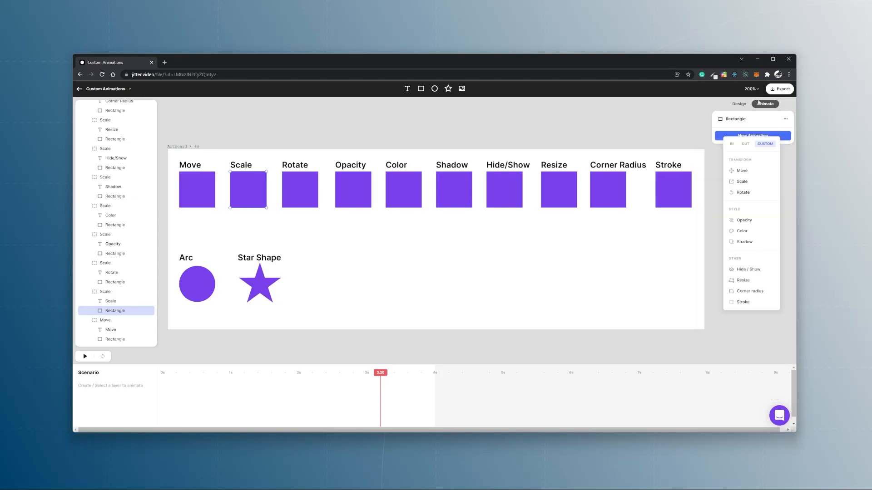
pyautogui.click(741, 182)
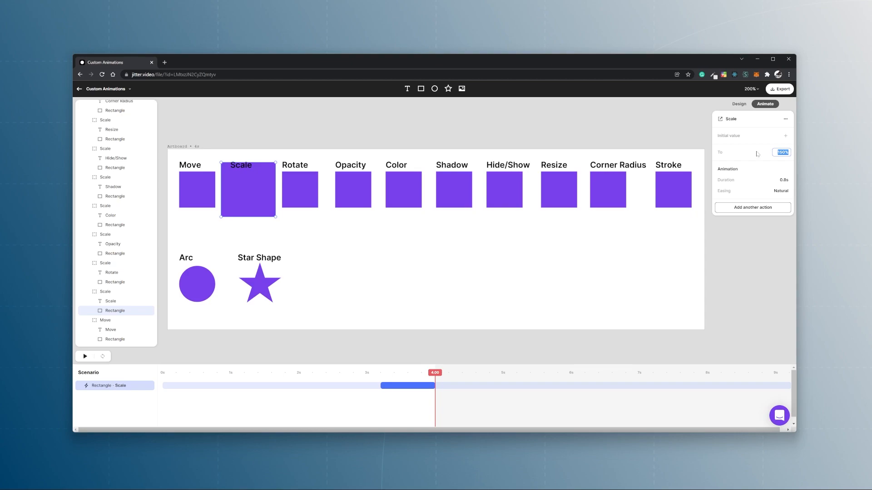
pyautogui.write('200')
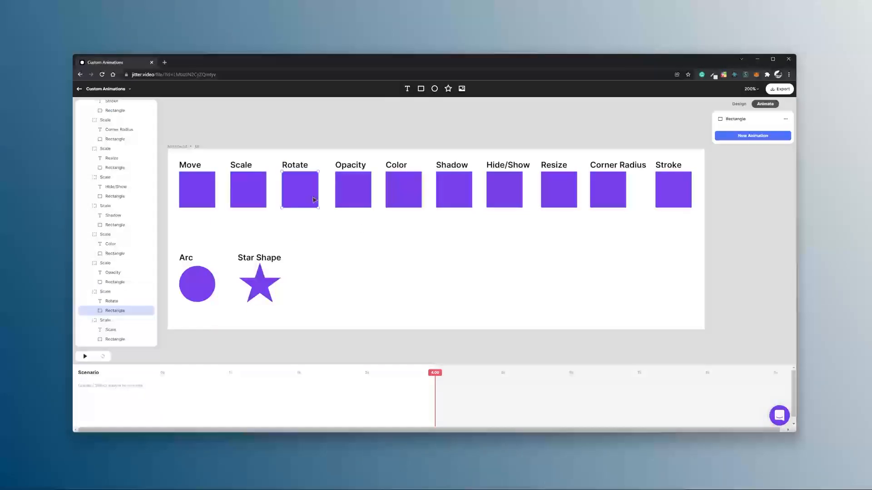
# Add a custom rotate animation to the Rotate square
pyautogui.click(752, 136)
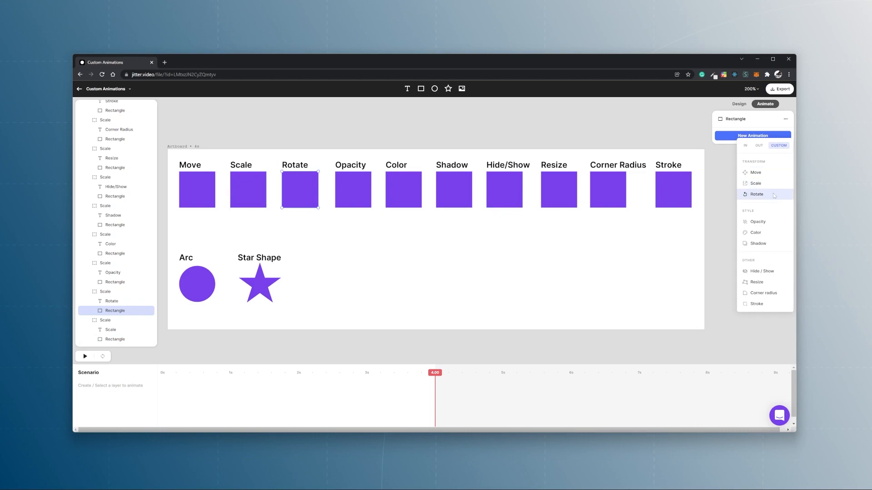
pyautogui.click(756, 194)
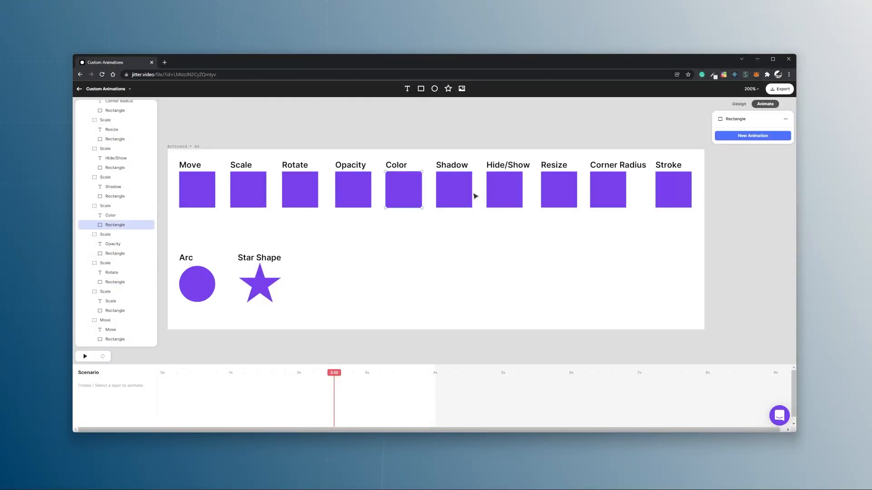
# Animate the Color square to #FF5147 and add a shadow animation to the Shadow square
pyautogui.click(751, 135)
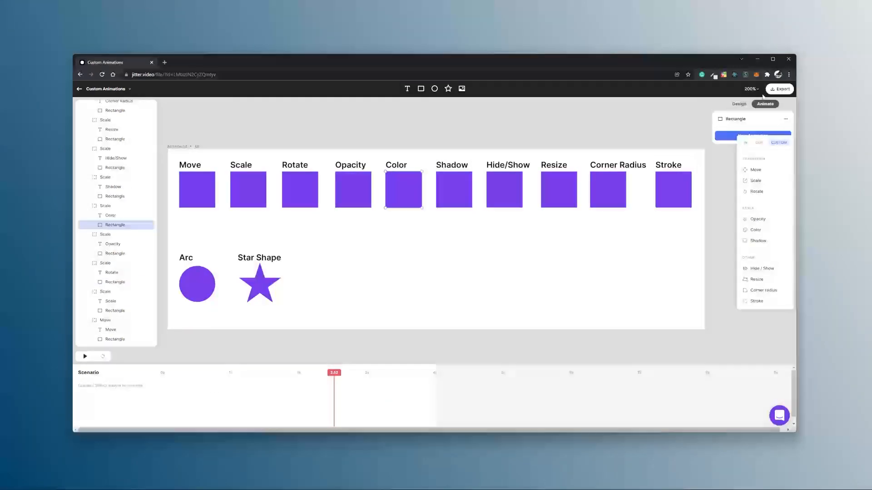
pyautogui.click(756, 229)
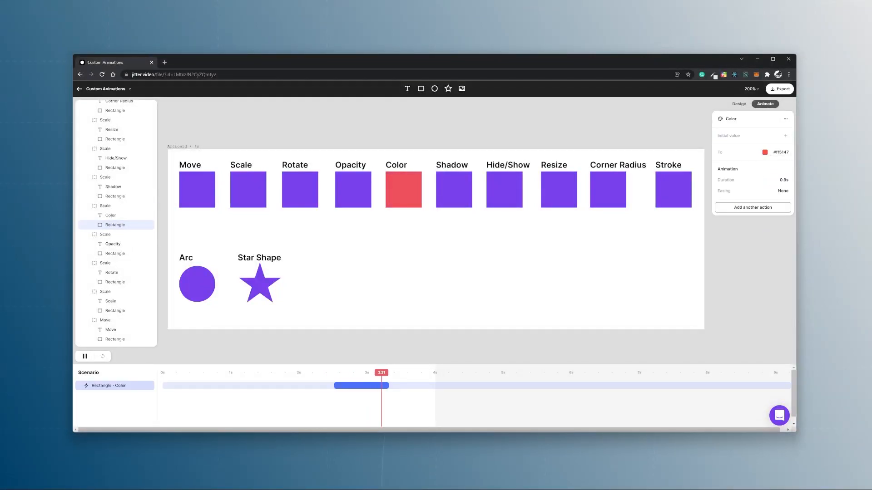
pyautogui.click(84, 356)
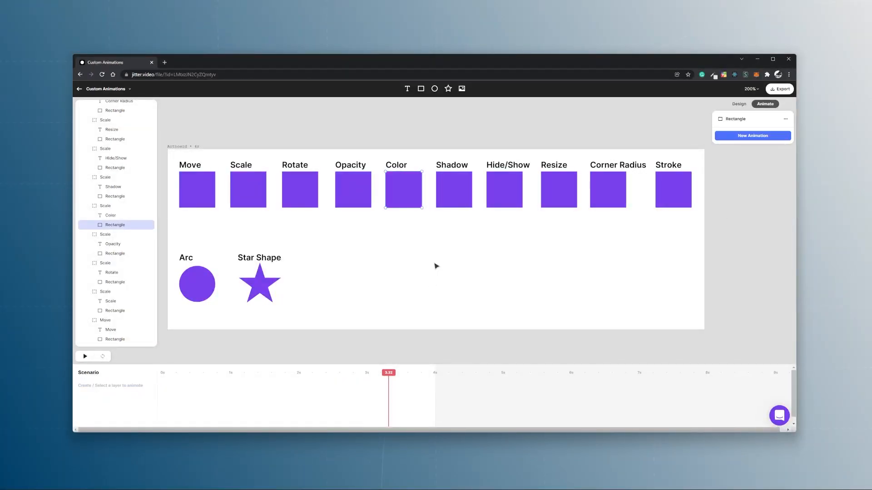
pyautogui.click(752, 135)
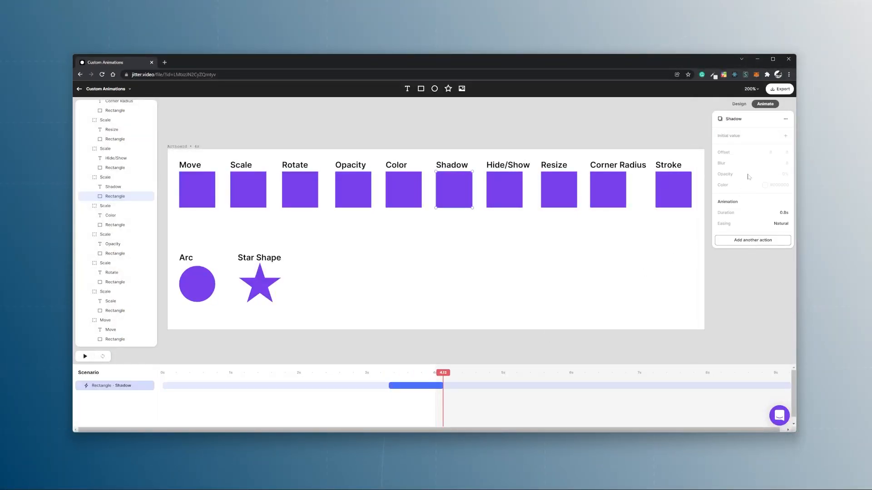
pyautogui.click(777, 184)
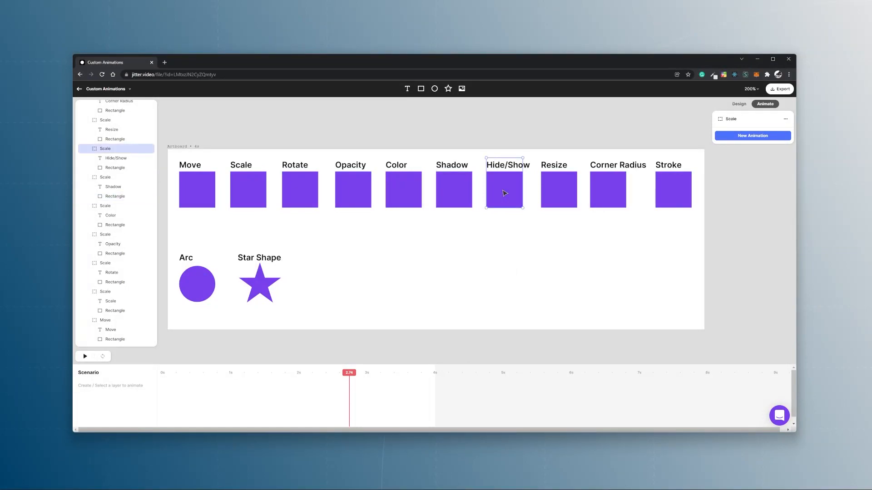
# Add a hide/show animation to the Hide/Show square
pyautogui.click(114, 167)
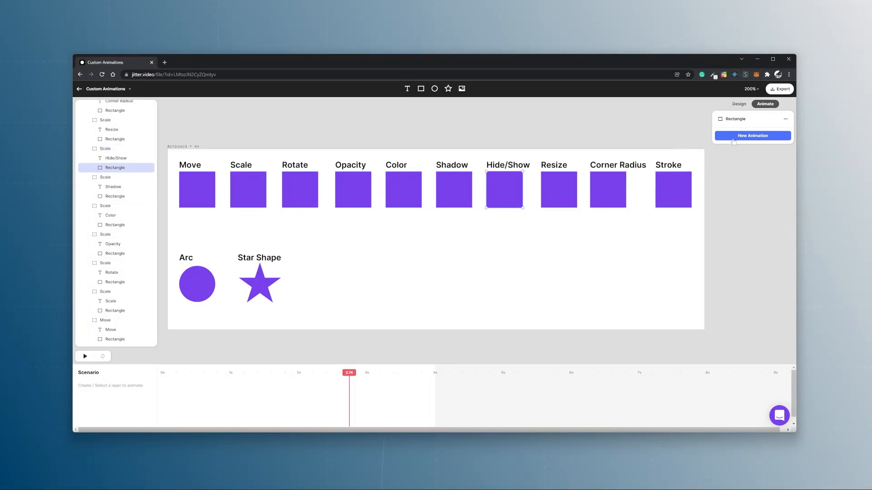
pyautogui.click(752, 135)
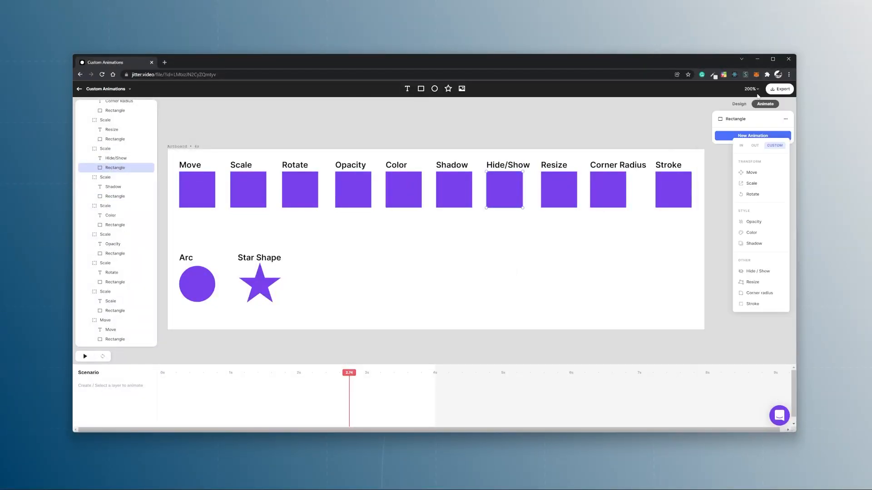
pyautogui.click(758, 271)
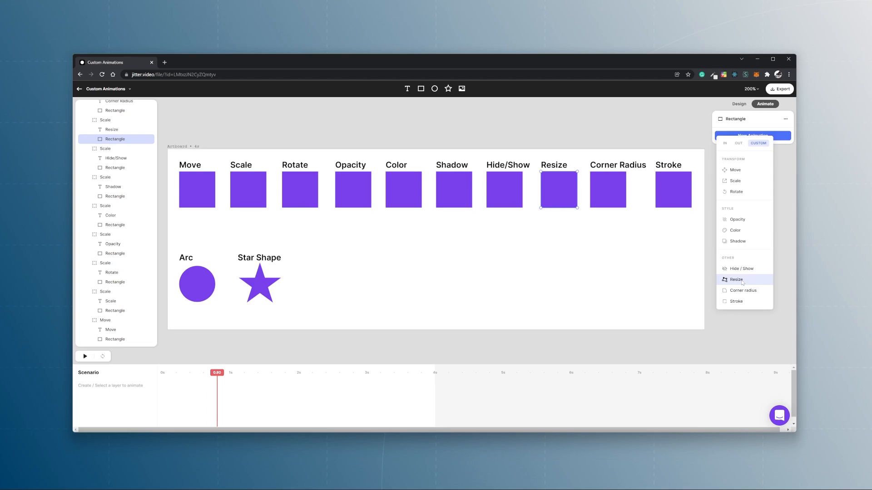
# Add a resize animation to the Resize square and a corner radius animation rounding the Corner Radius square into a circle
pyautogui.click(735, 279)
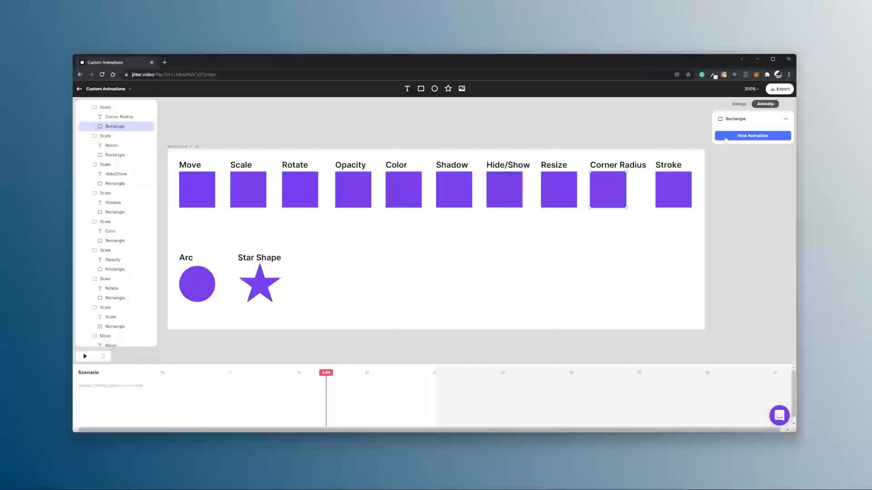
pyautogui.click(752, 135)
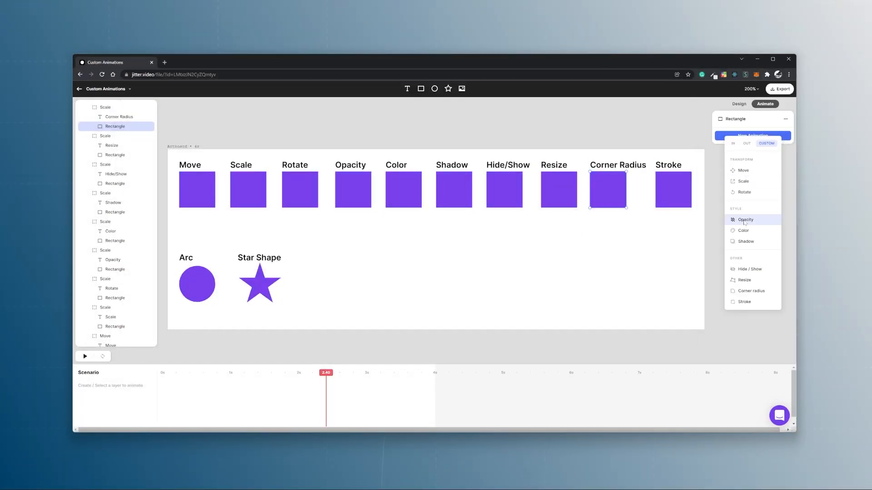
pyautogui.click(751, 291)
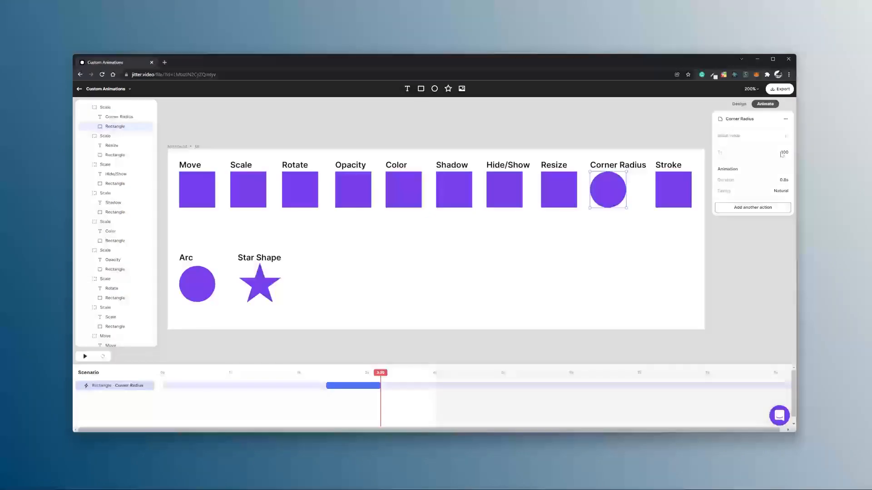
pyautogui.click(672, 189)
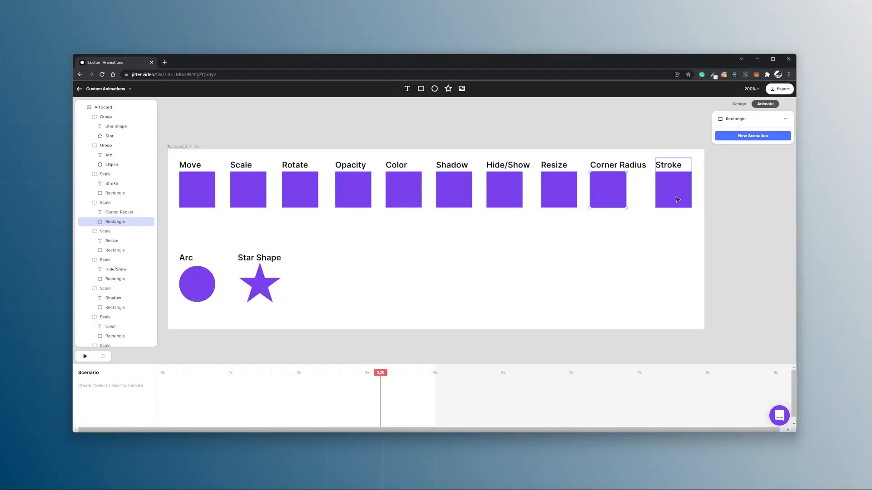
# Add a stroke animation to the Stroke square and start editing its stroke colour
pyautogui.click(752, 135)
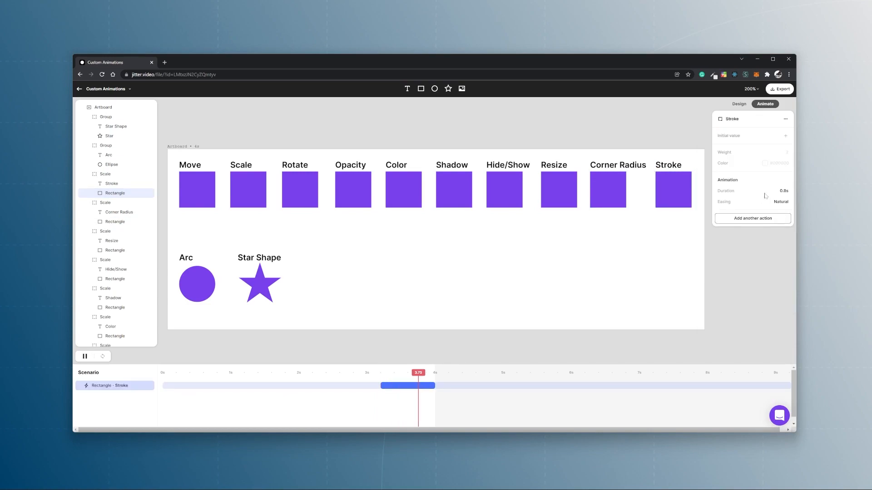
pyautogui.click(775, 163)
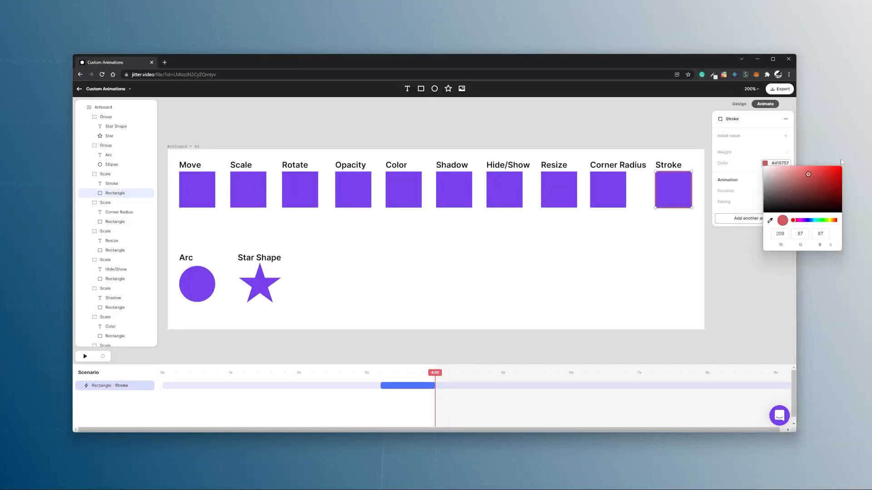
pyautogui.click(102, 107)
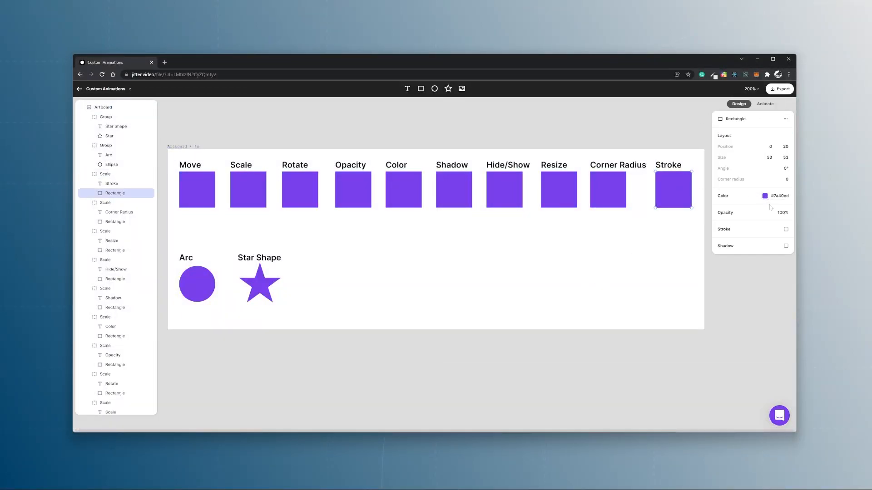
# Turn on a red stroke of weight 4 on the Stroke square so its animation draws a red outline
pyautogui.click(785, 229)
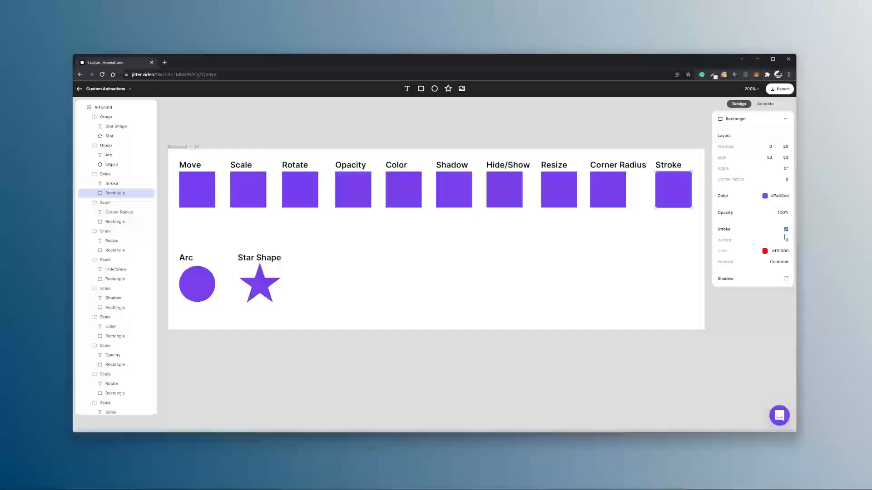
pyautogui.click(764, 103)
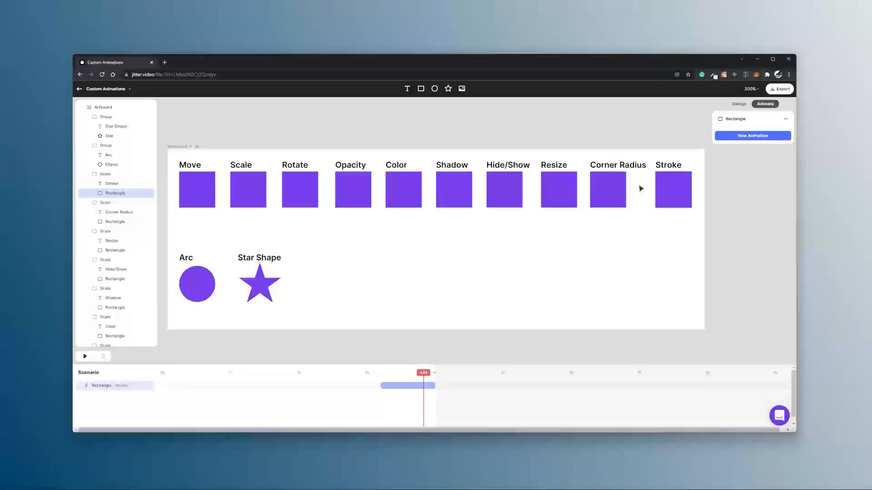
pyautogui.click(672, 188)
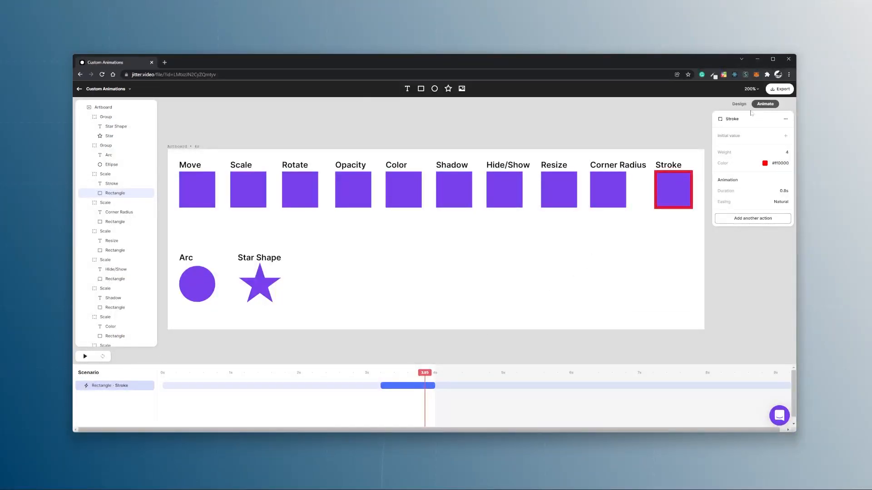
pyautogui.click(740, 103)
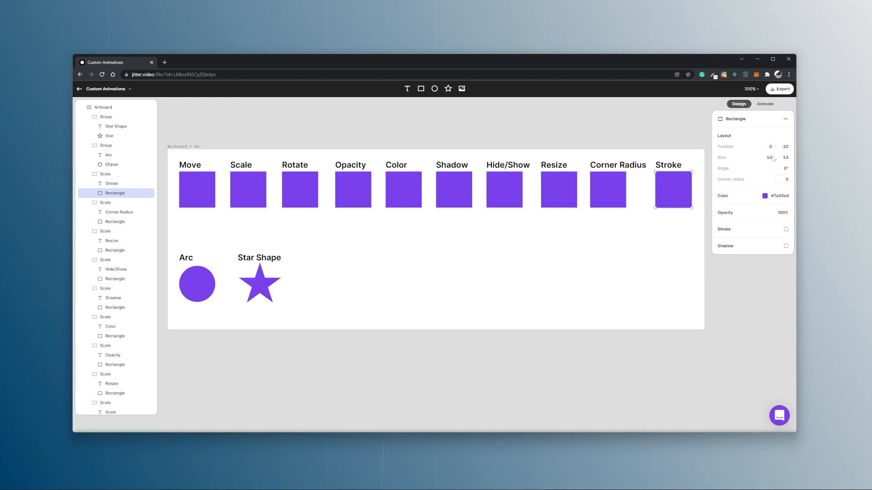
pyautogui.click(764, 104)
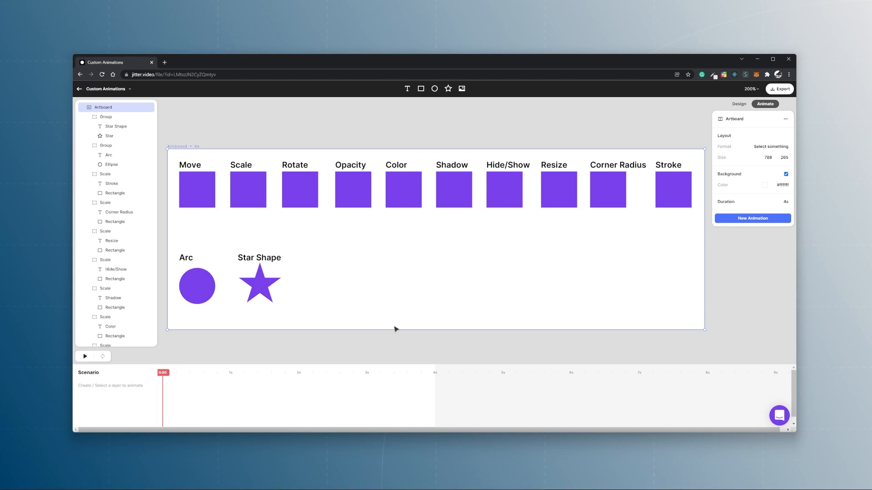
pyautogui.moveTo(385, 320)
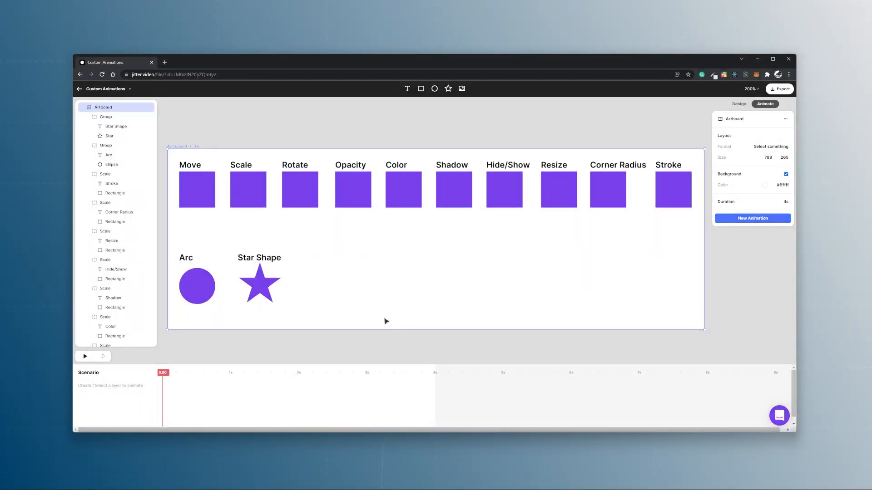
# Add an arc animation with donut and sweep values that opens the Arc circle into a C-shaped ring
pyautogui.click(197, 285)
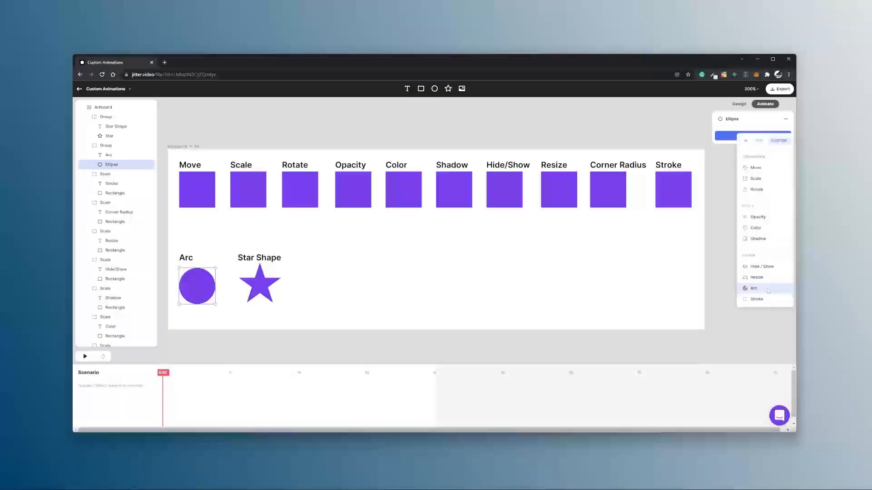
pyautogui.click(754, 288)
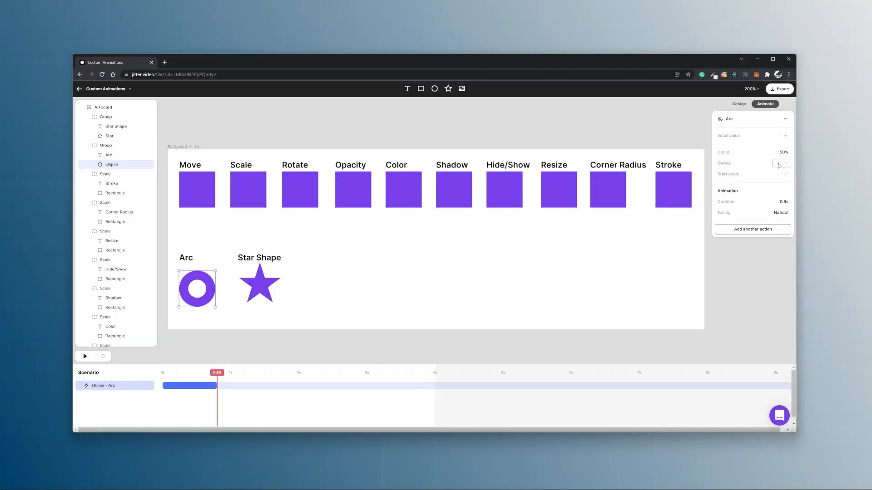
pyautogui.click(781, 163)
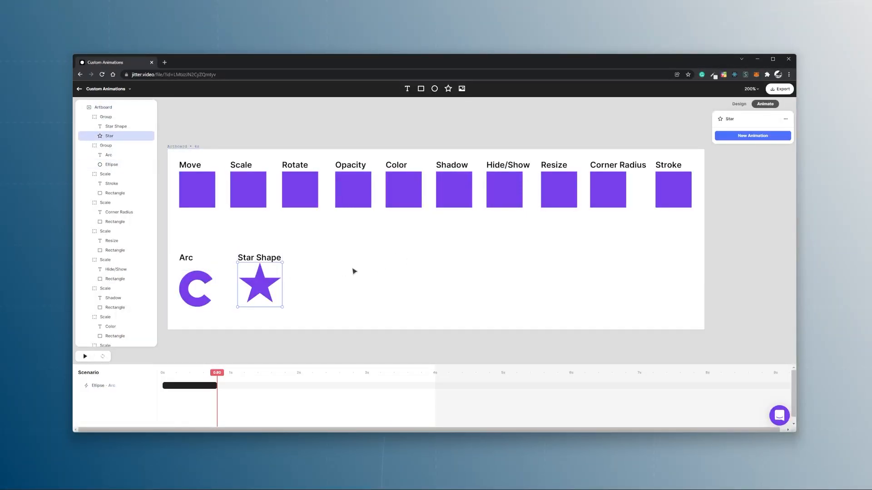
pyautogui.click(751, 136)
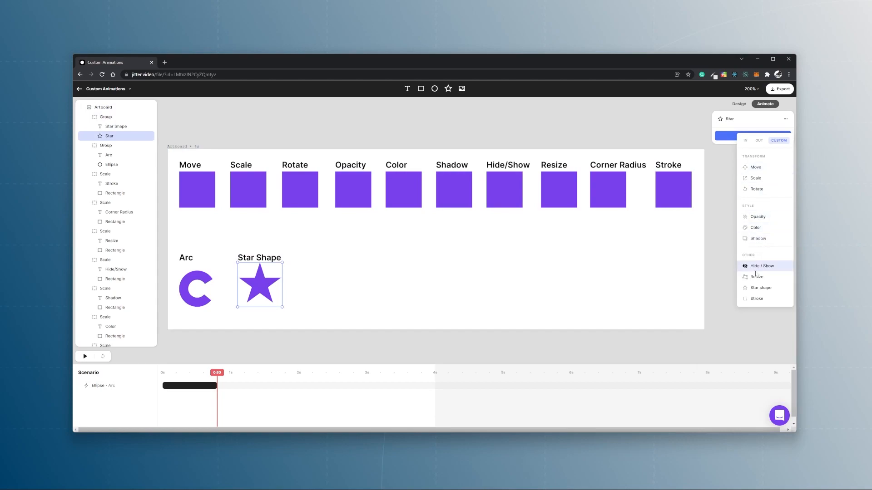
# Add a star-shape animation giving the star 4 spikes and 90% thickness
pyautogui.click(760, 288)
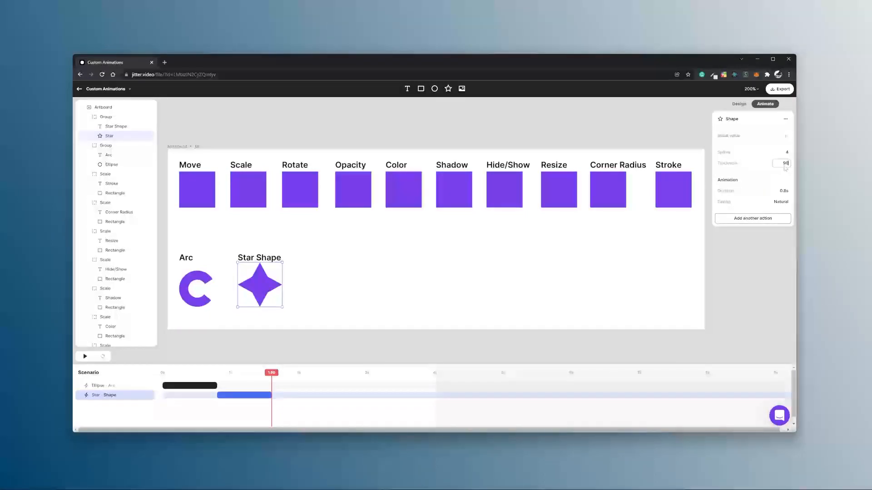
pyautogui.write('90')
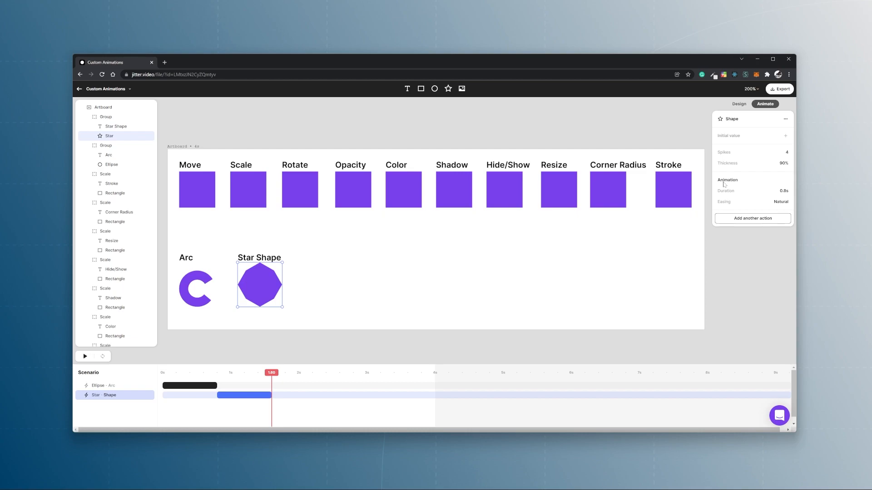